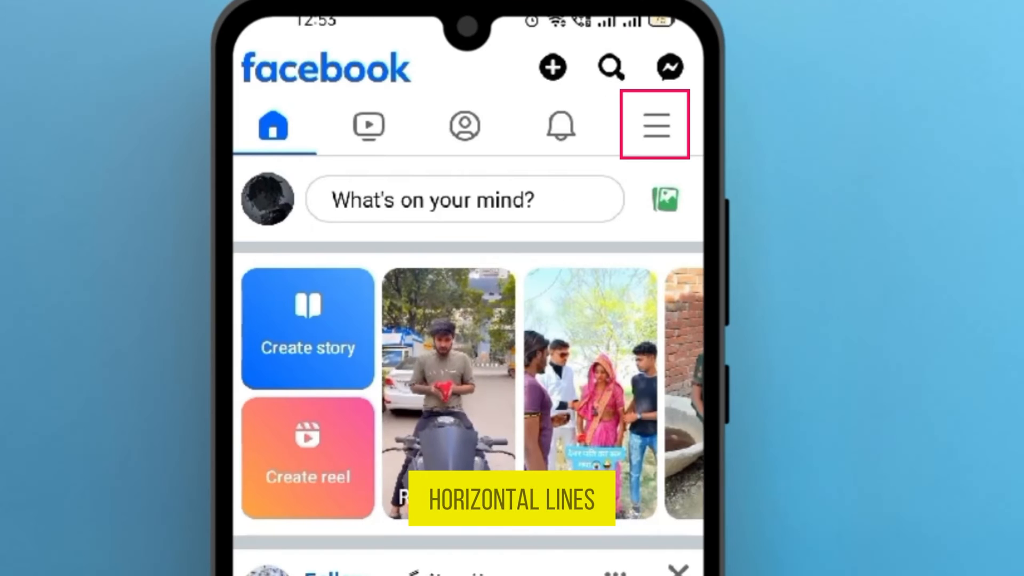
Step: Open the Animephile Page's main menu and scroll down to Settings & privacy
left_click(653, 125)
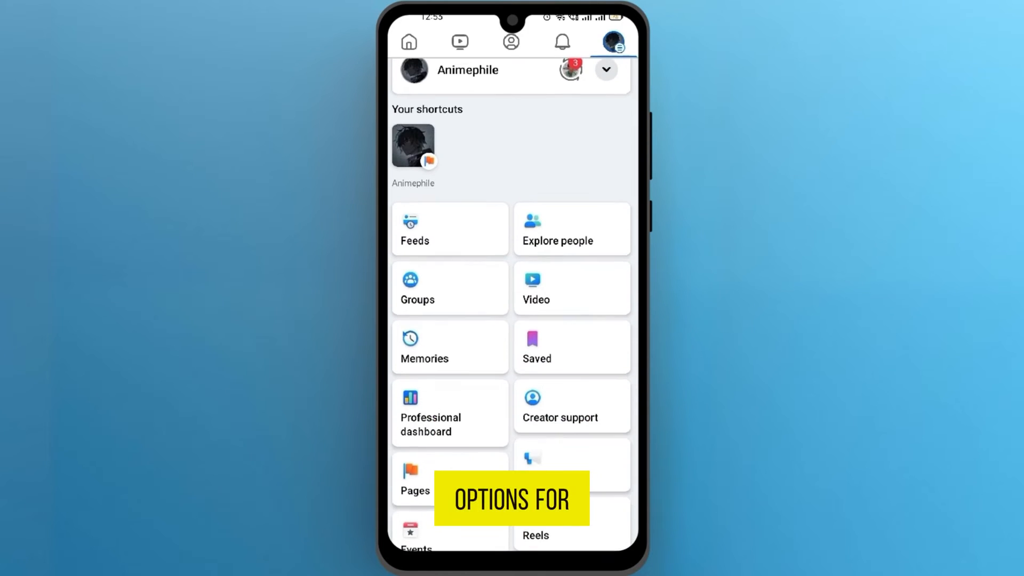
scroll("down", 3)
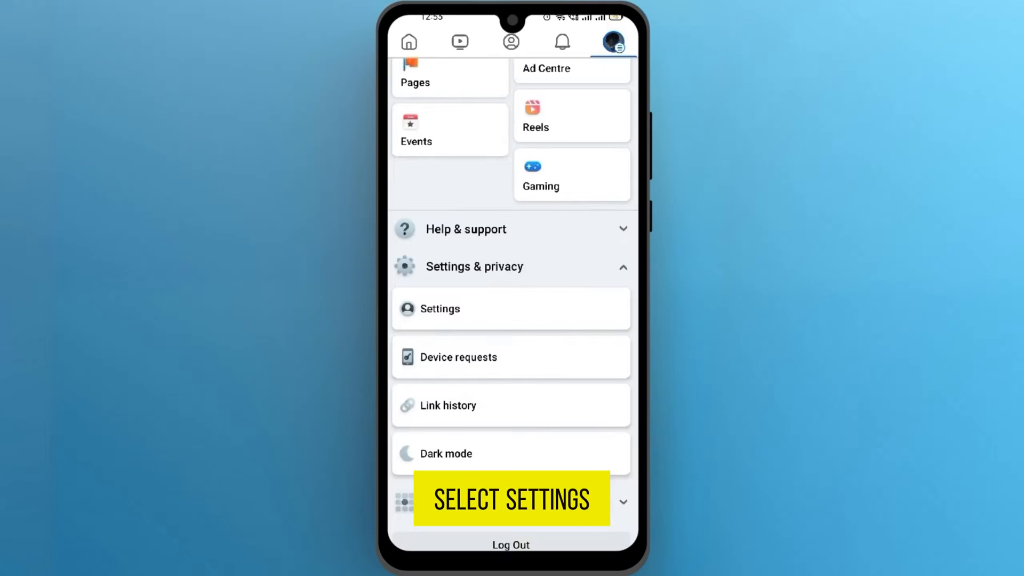
Step: Open the Page's Settings and scroll to Facebook Page information
left_click(439, 309)
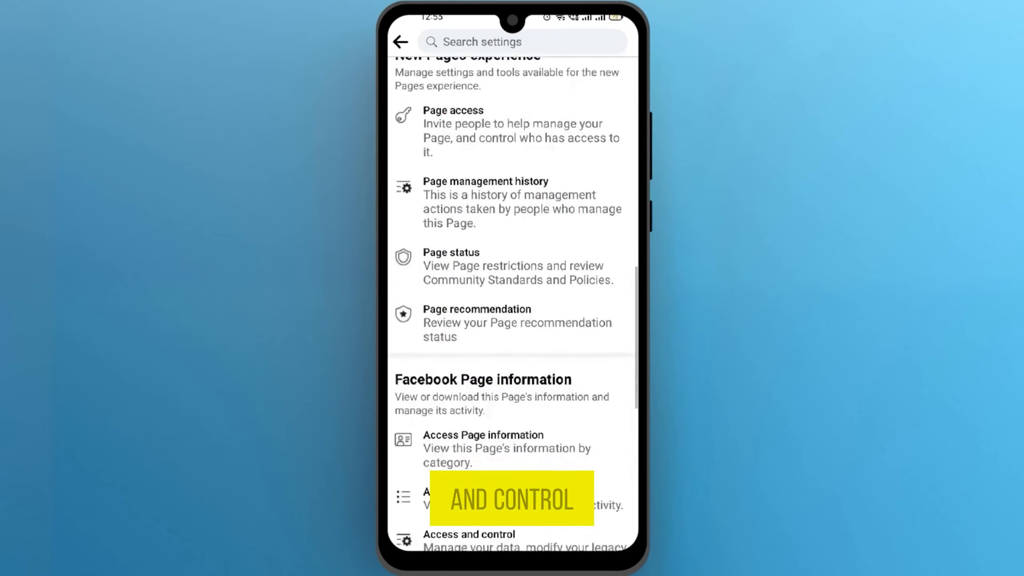
scroll("down", 3)
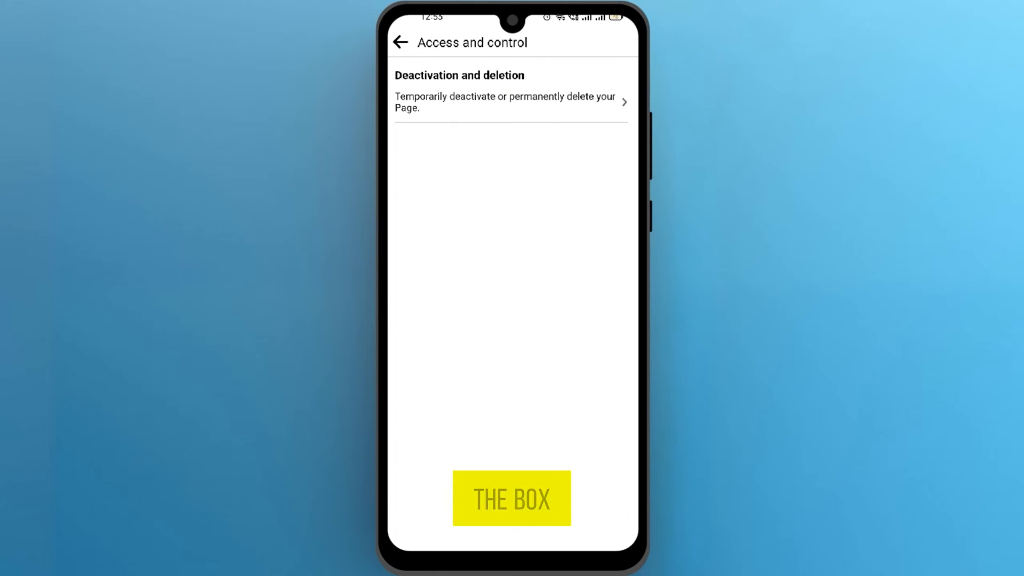
Step: Under Deactivation and deletion, choose Delete Page and continue
left_click(511, 102)
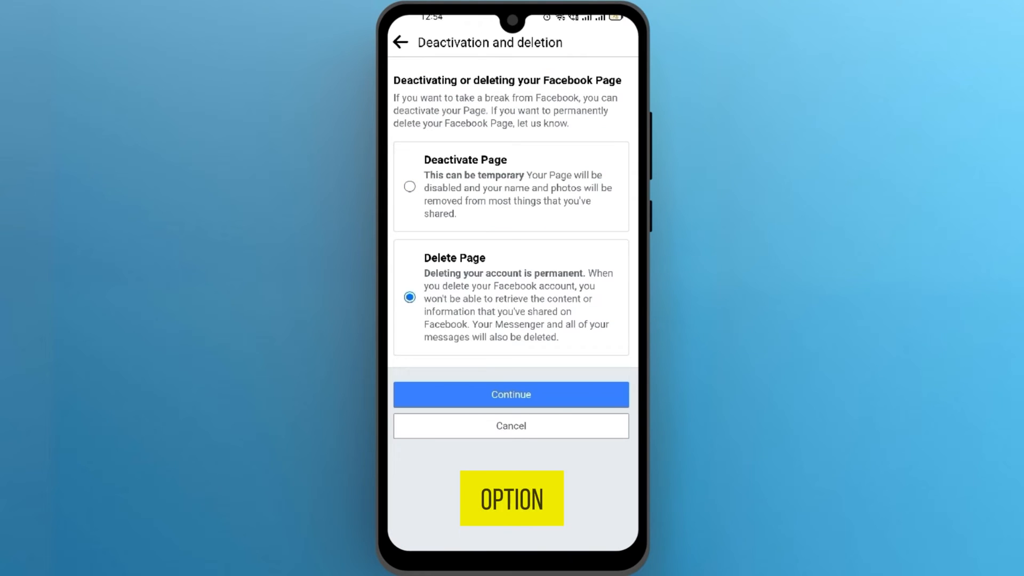
left_click(511, 393)
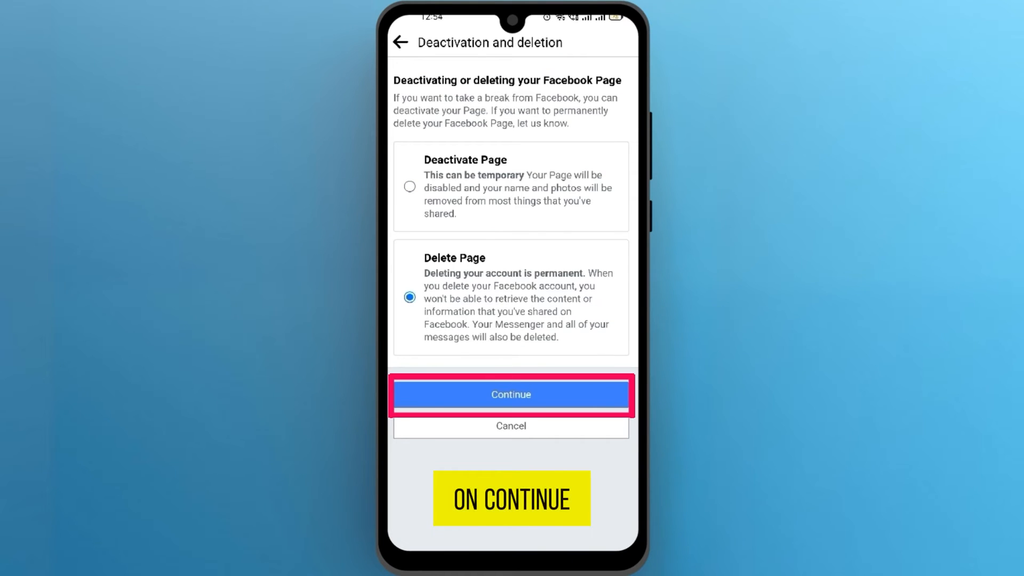
left_click(511, 395)
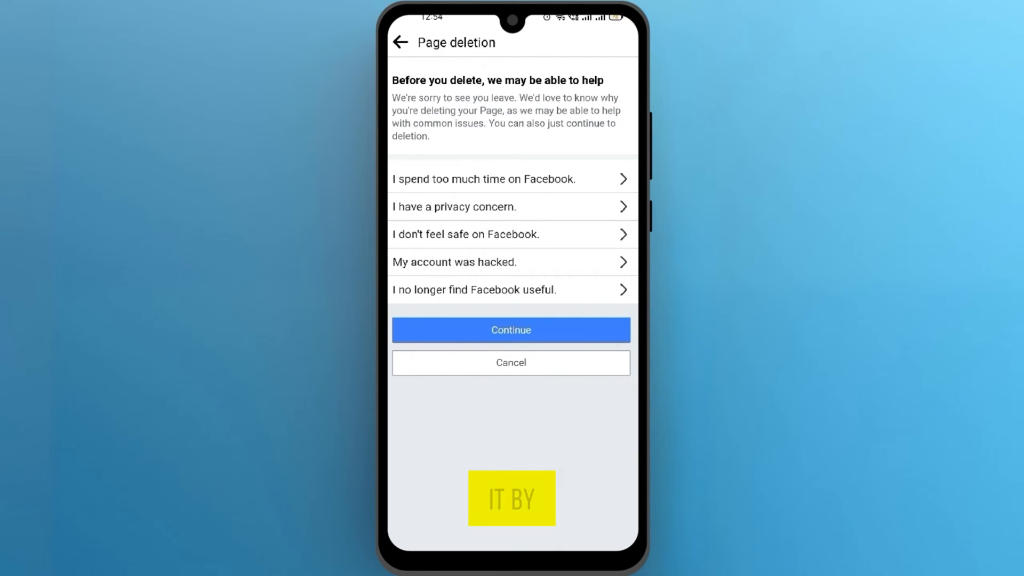
Step: Skip the deletion reasons and the archive, download and transfer suggestions
left_click(511, 330)
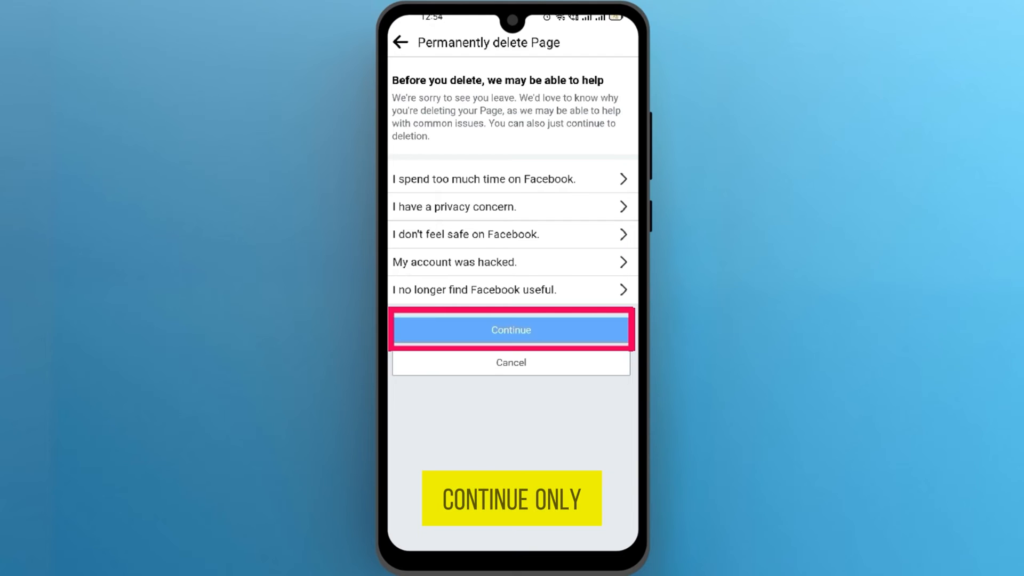
left_click(511, 329)
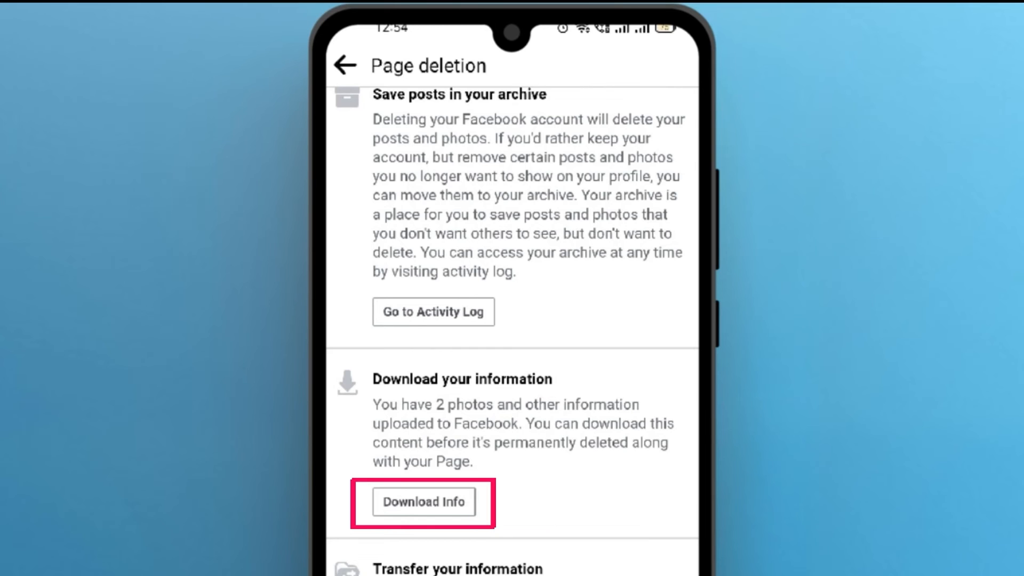
scroll("down", 3)
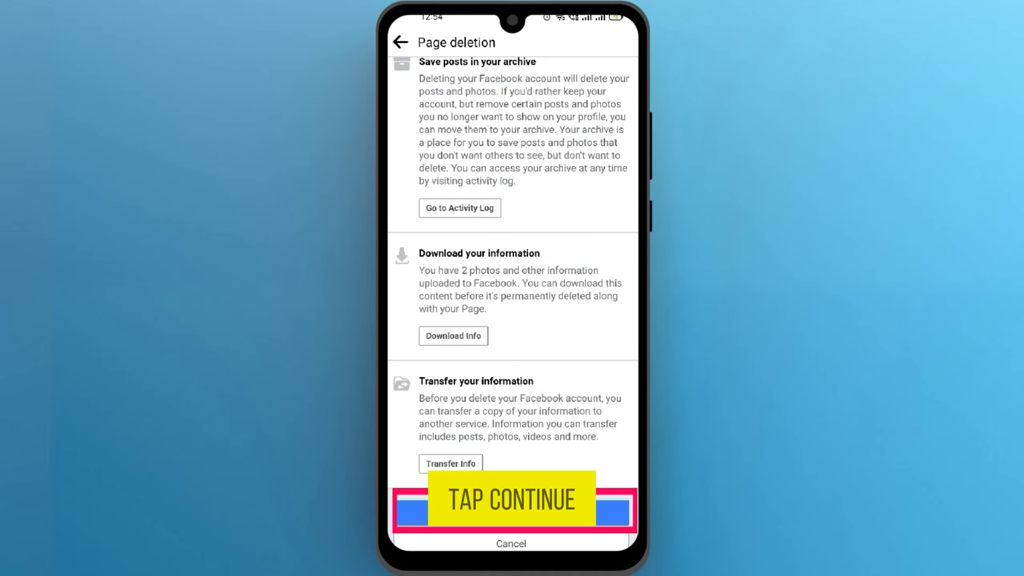
left_click(511, 509)
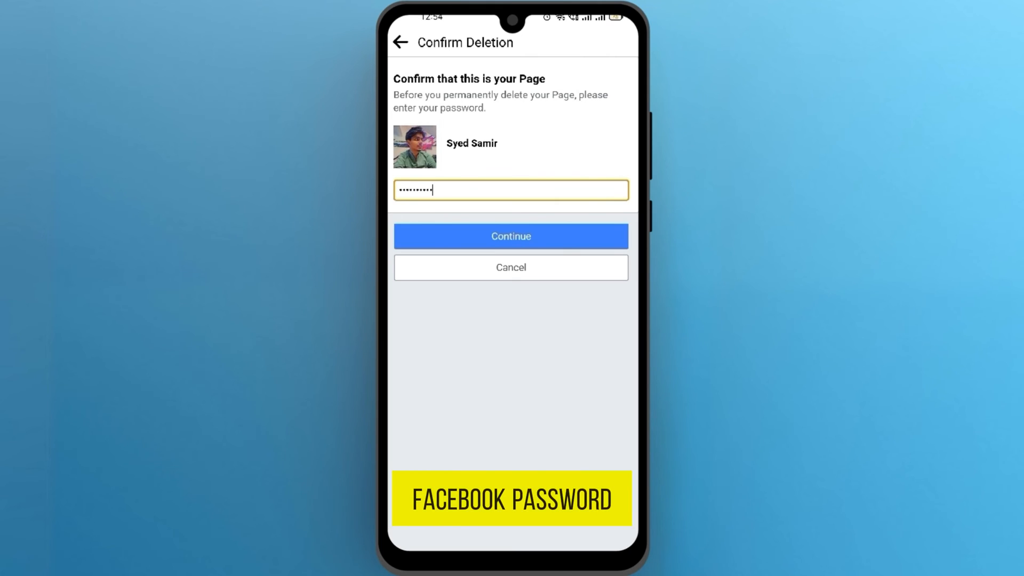
Step: Submit the password and accept the warning about deleting Animephile's Page and information
left_click(511, 235)
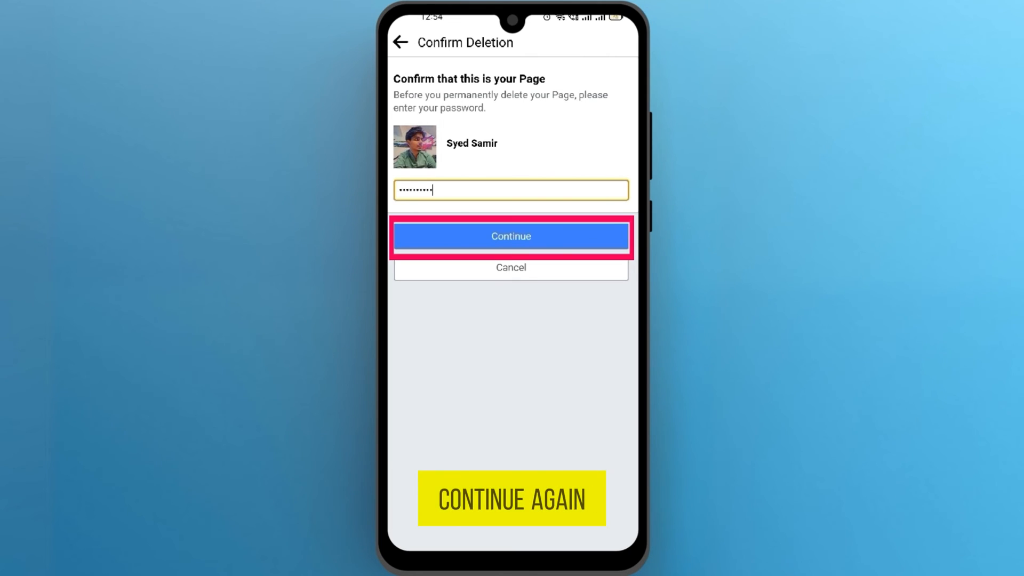
left_click(511, 235)
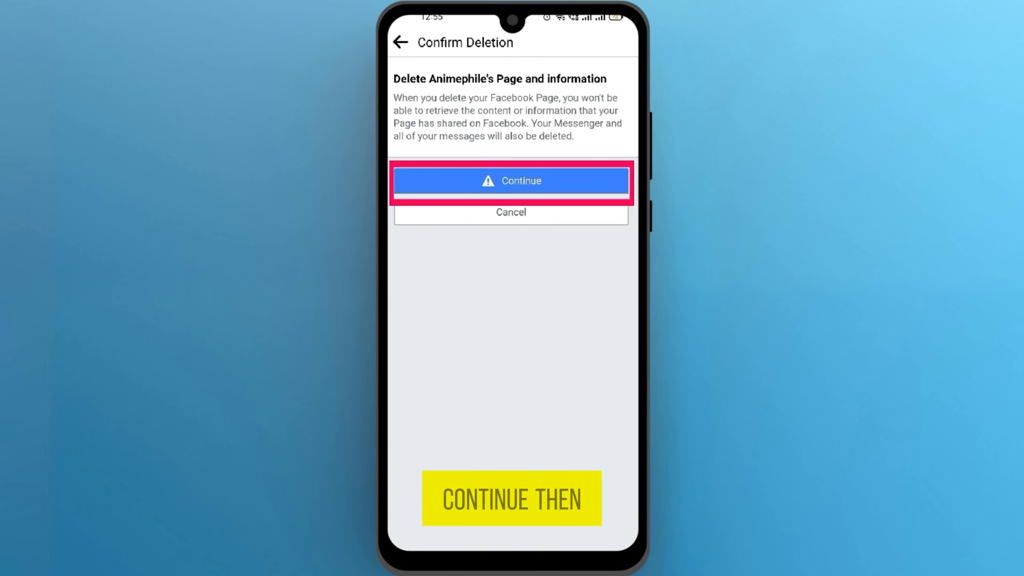
left_click(512, 181)
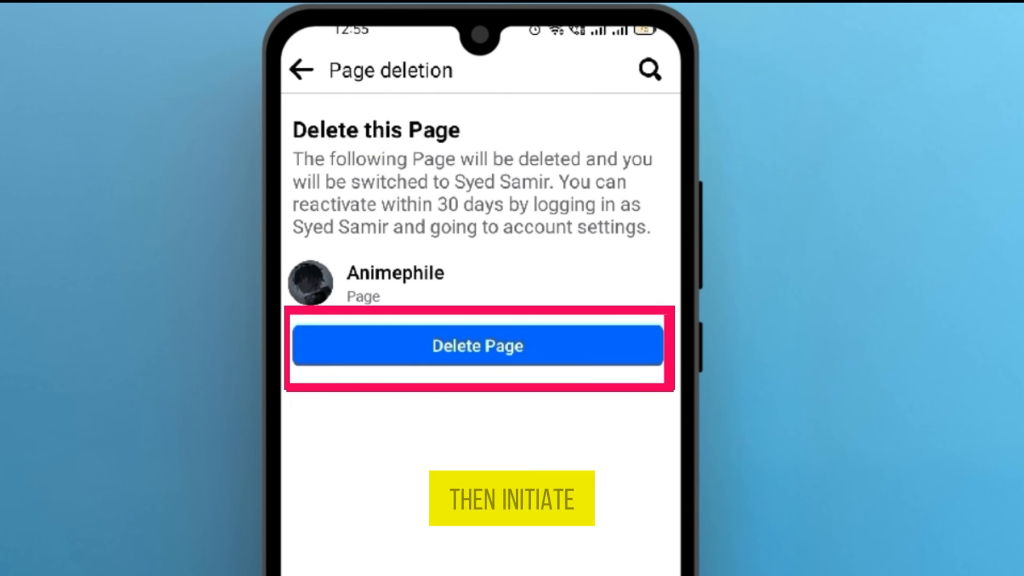
left_click(477, 346)
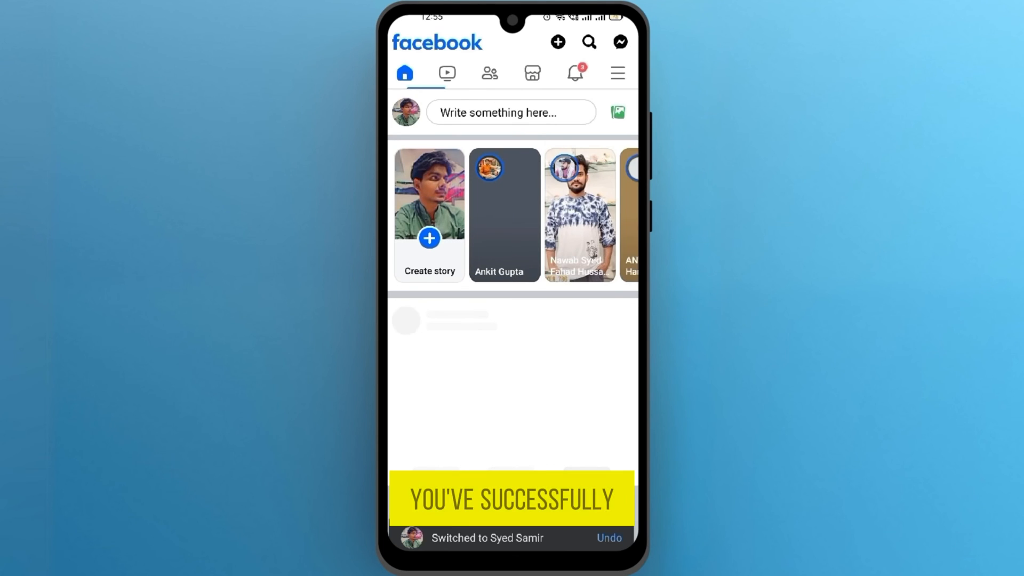
left_click(616, 73)
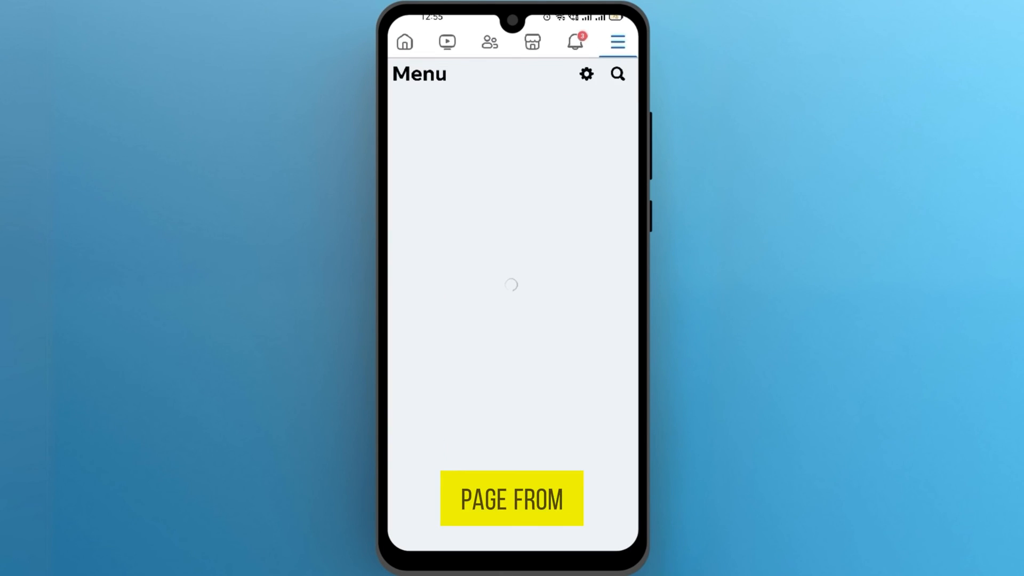